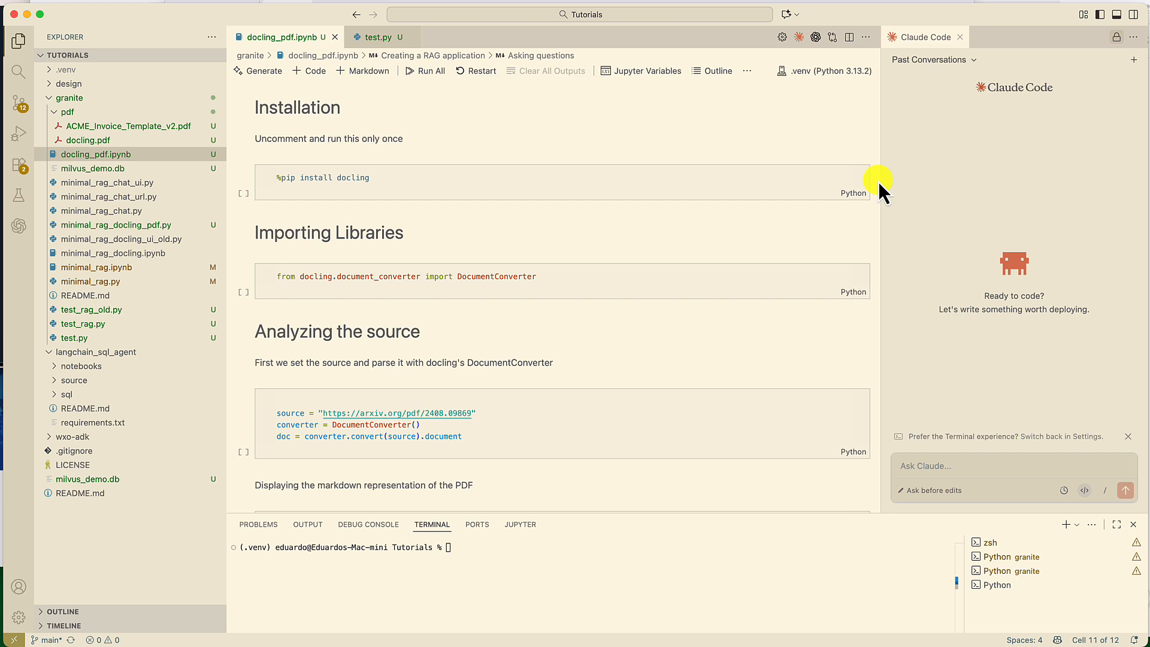
# Run the %pip install docling cell, which reports all requirements already satisfied.
pyautogui.click(425, 178)
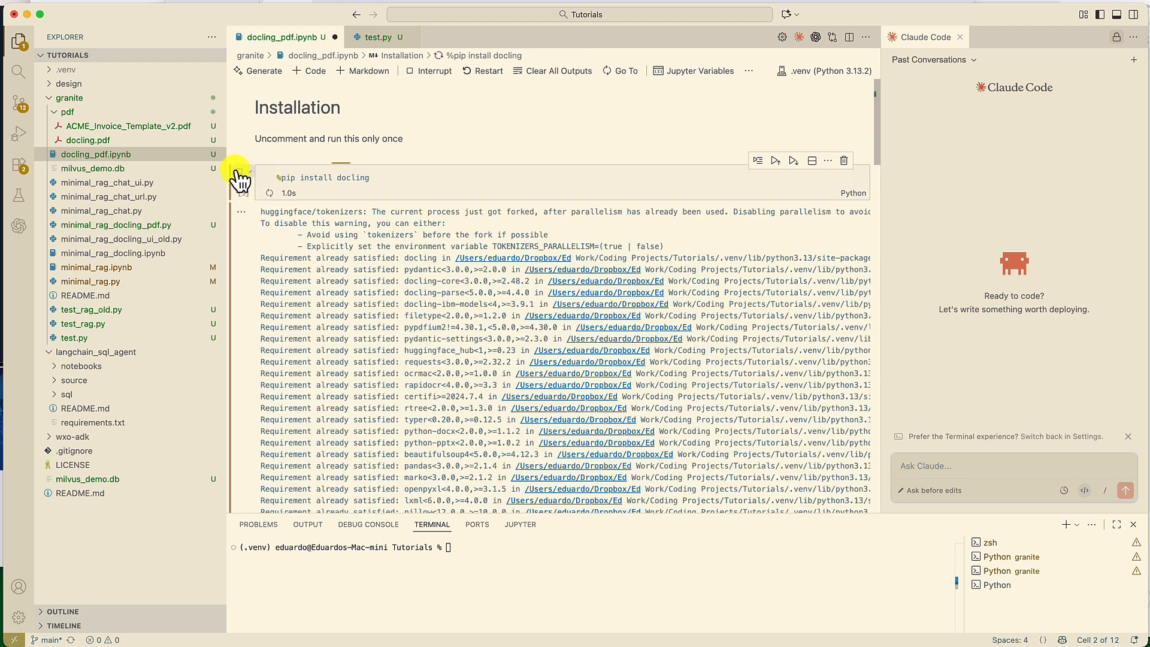
pyautogui.scroll(-3)
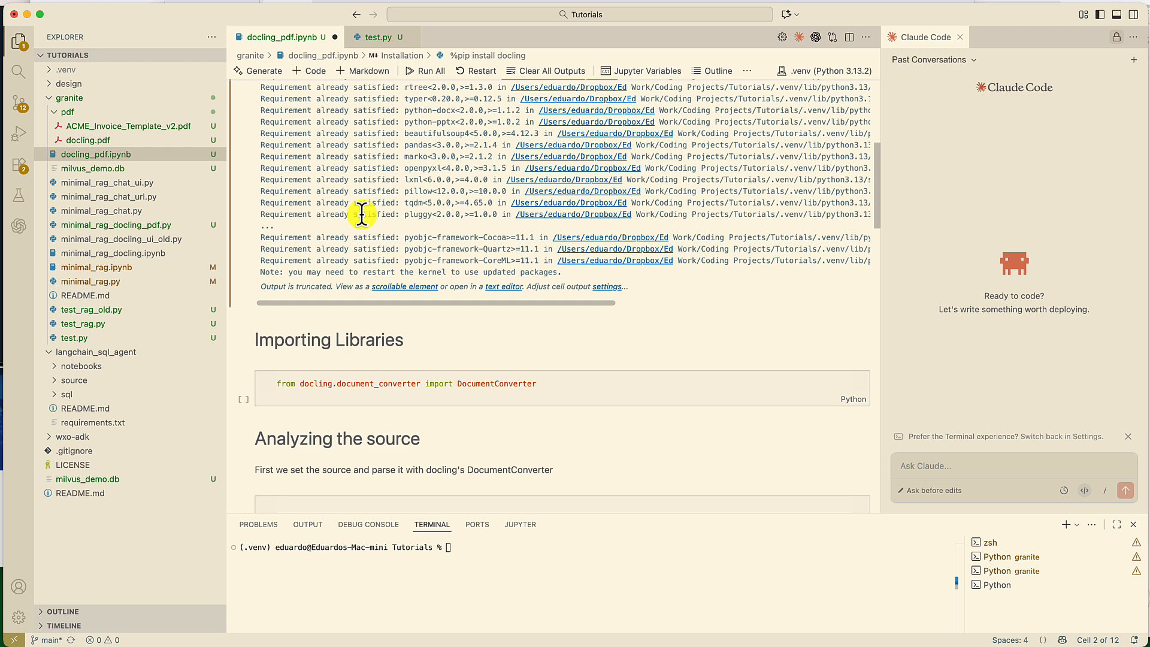
pyautogui.scroll(-3)
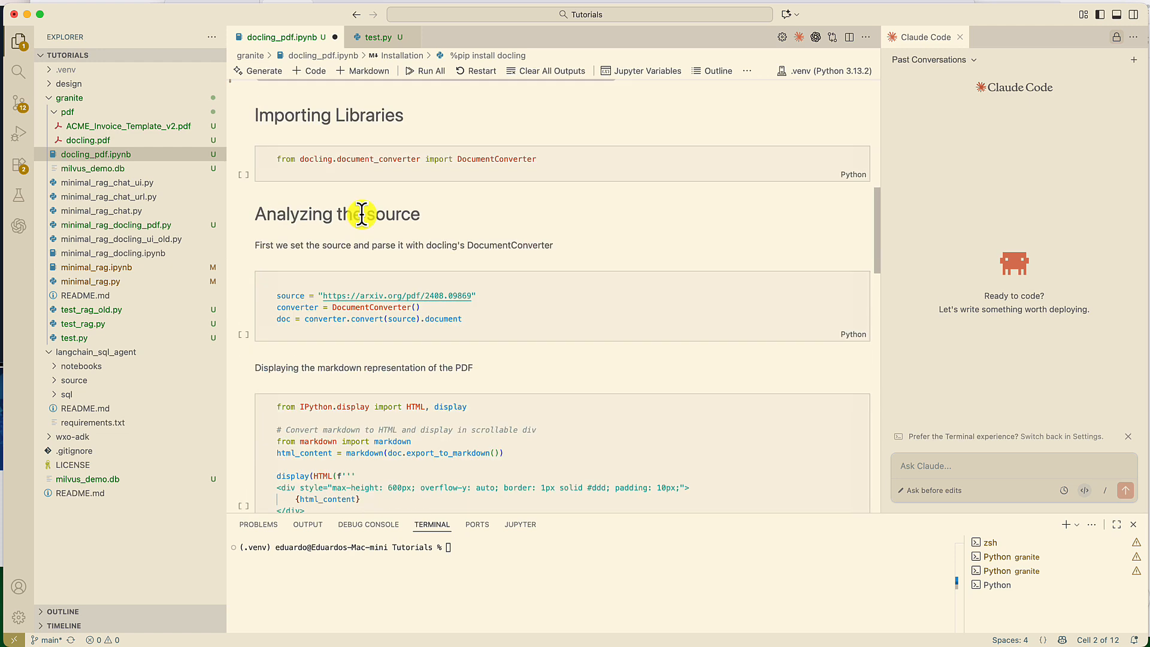
pyautogui.moveTo(241, 159)
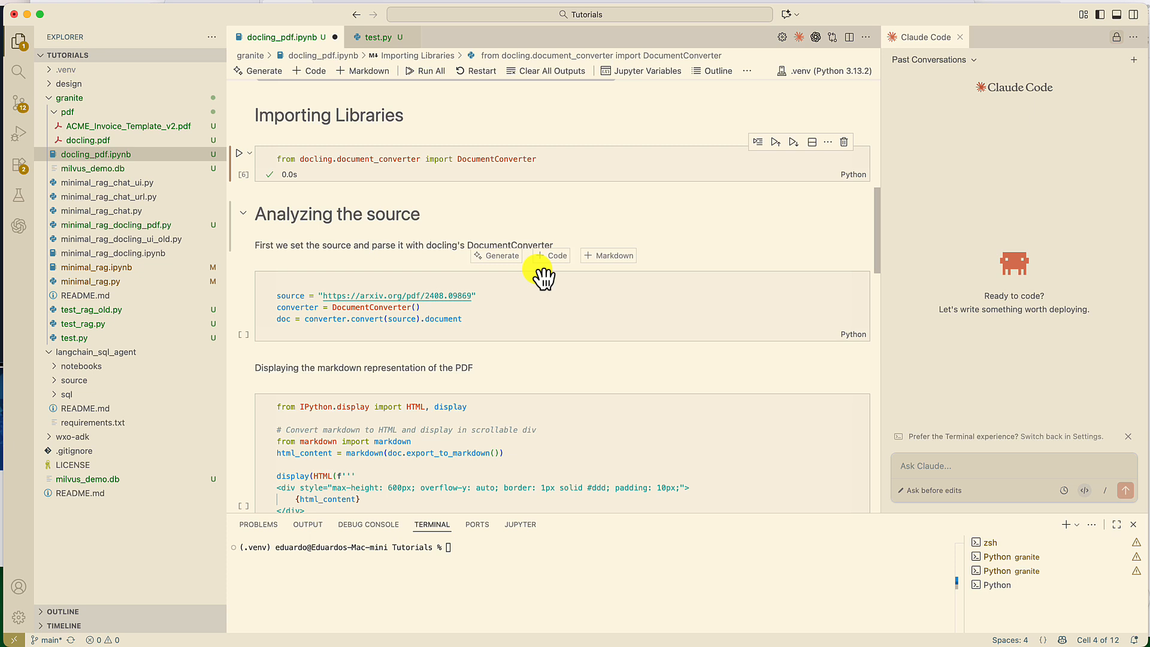
# Run the PDF conversion and markdown display cells, rendering the Docling Technical Report.
pyautogui.scroll(-3)
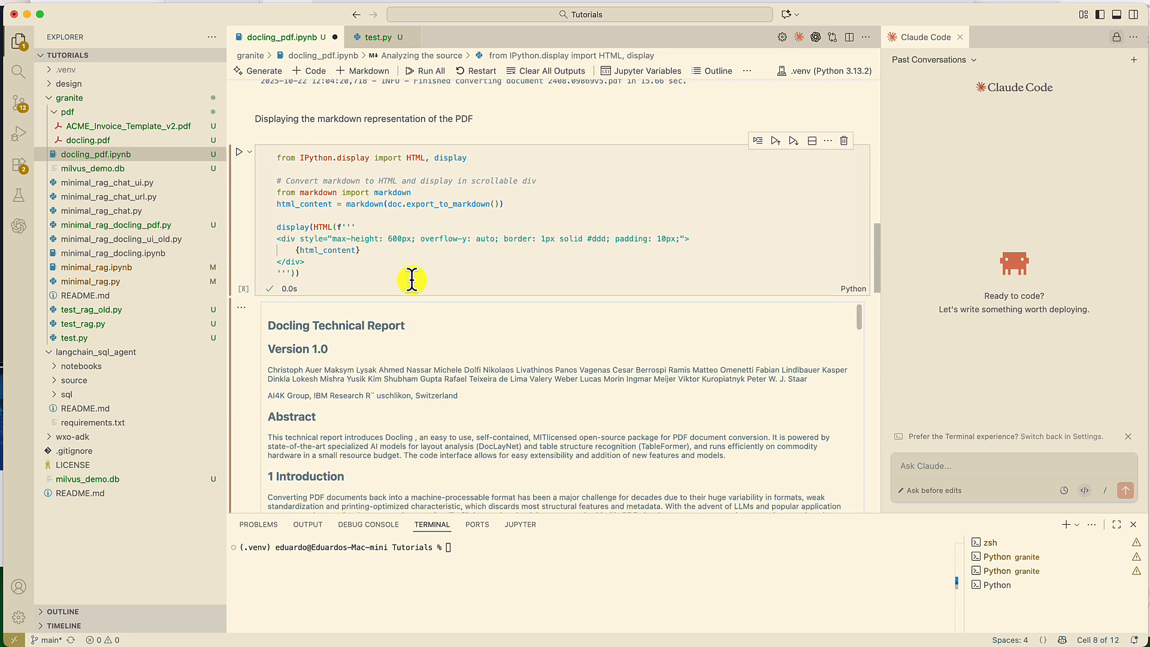
pyautogui.scroll(-3)
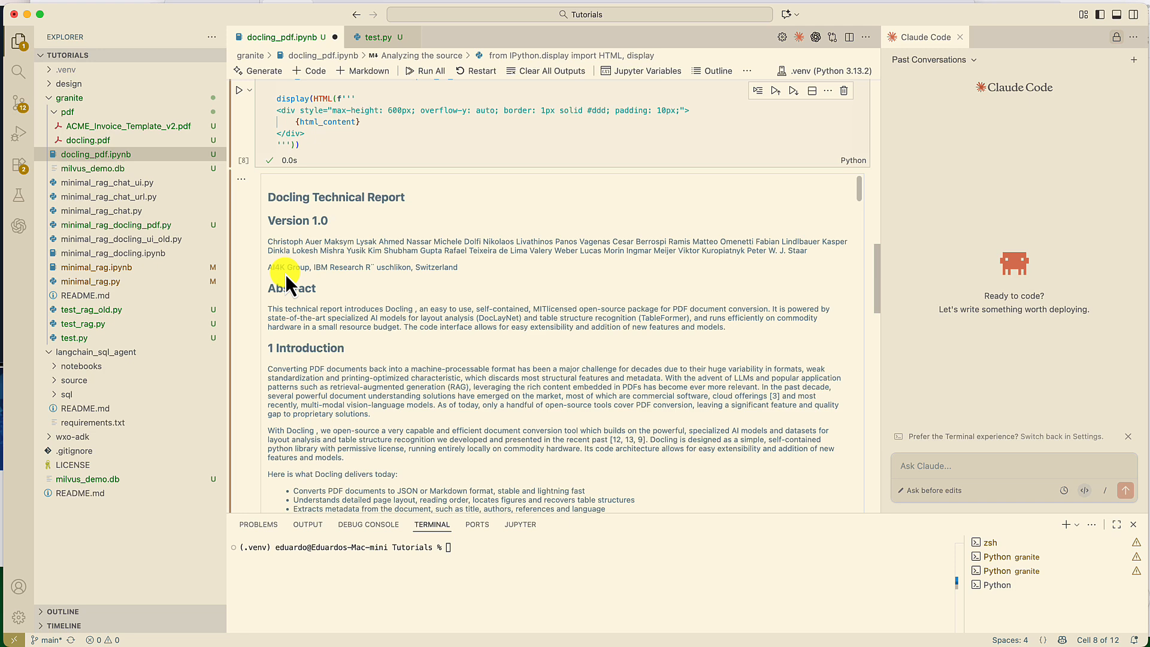
pyautogui.scroll(-3)
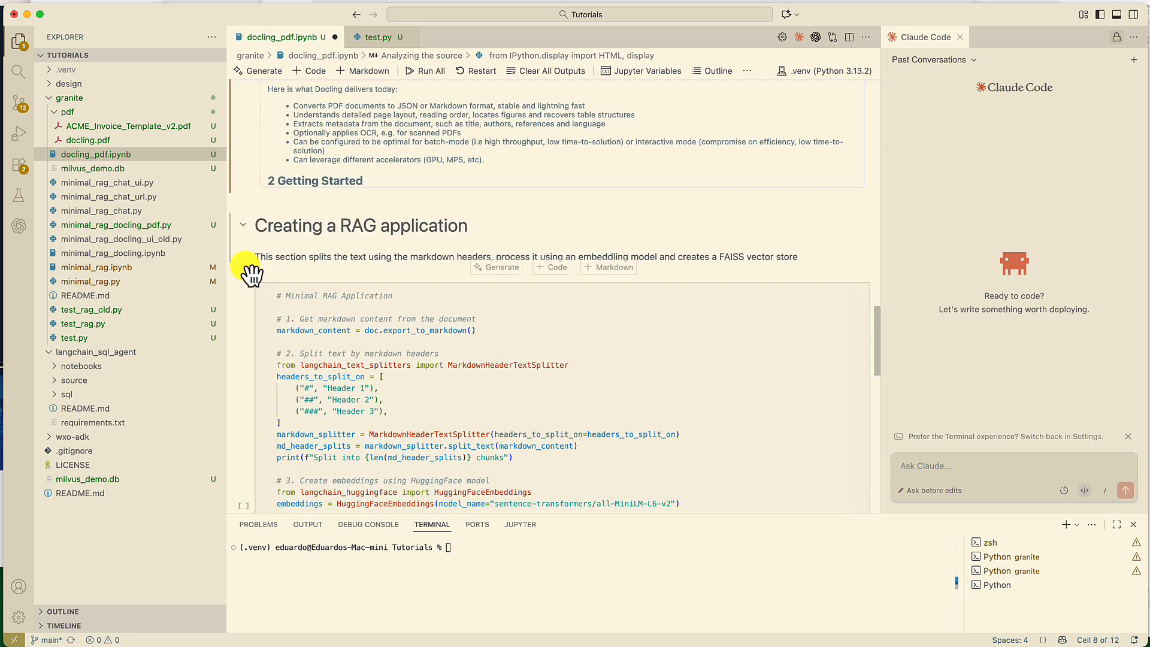
# Run the Minimal RAG Application cell, splitting the document into 20 chunks and building the QA chain.
pyautogui.scroll(-3)
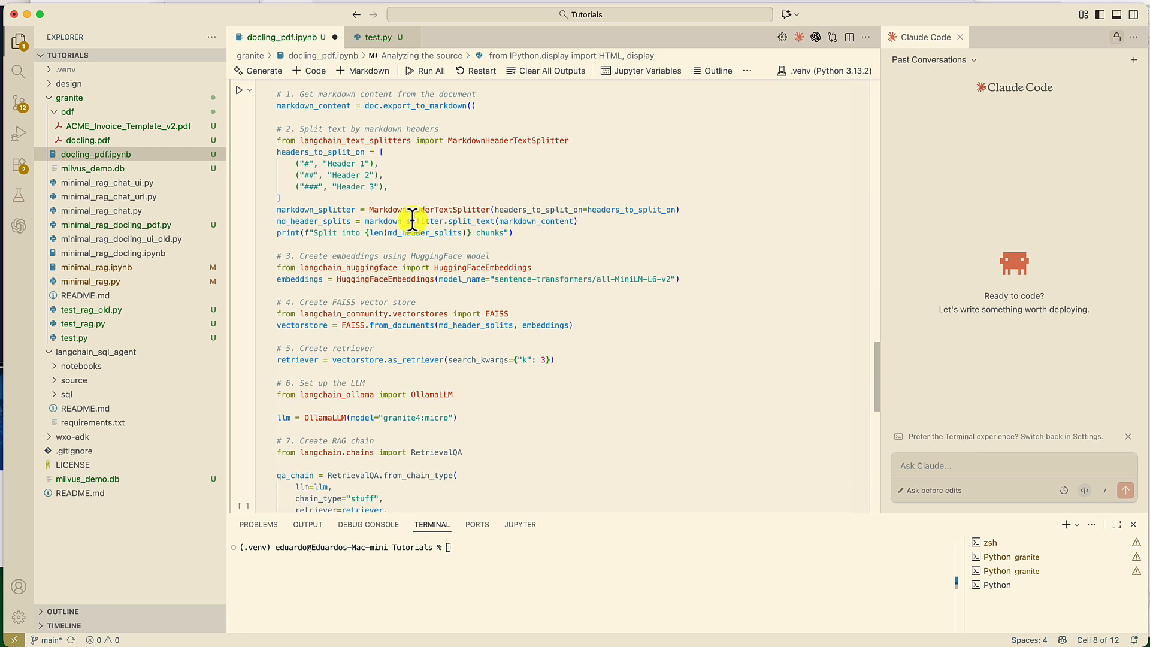
pyautogui.scroll(-3)
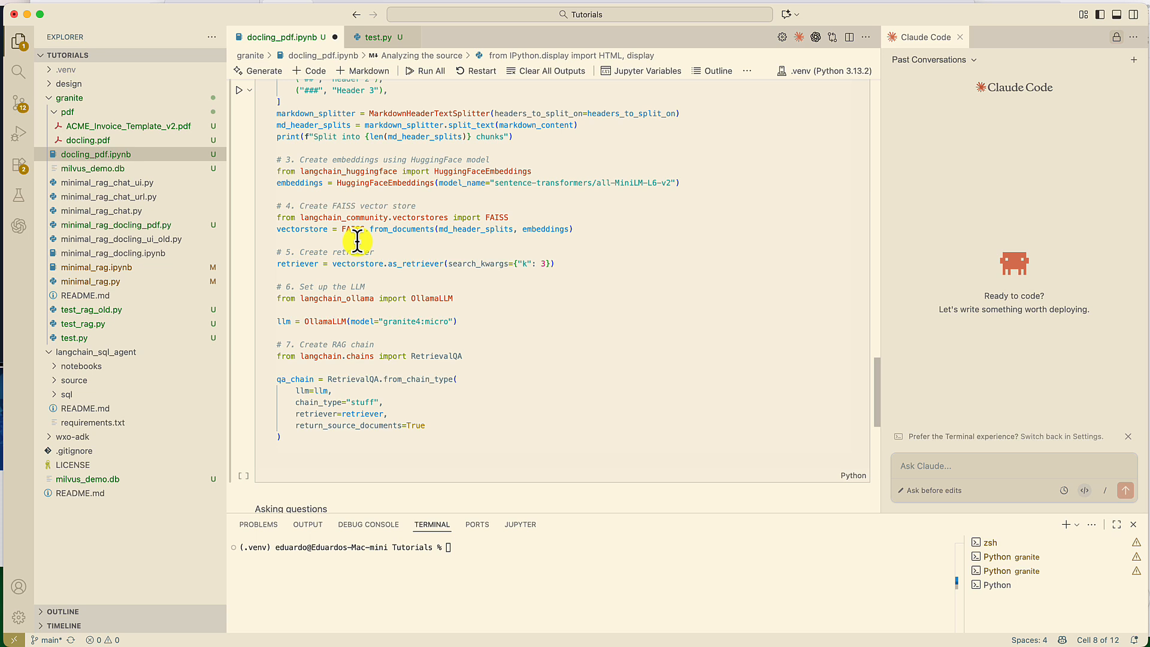
pyautogui.scroll(-3)
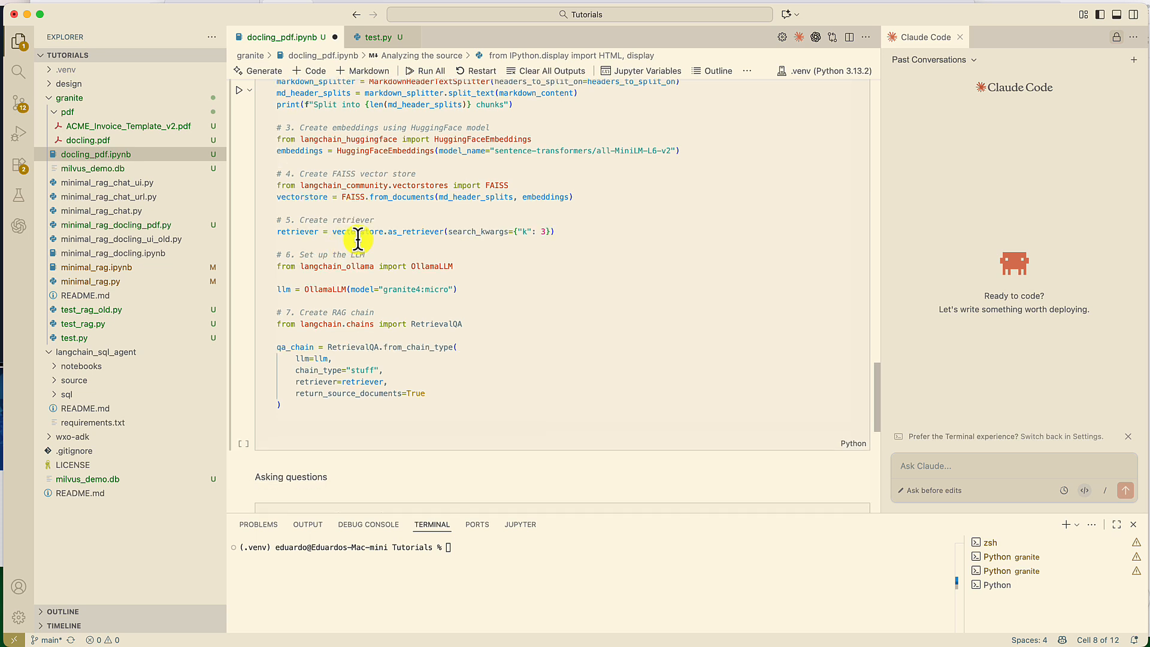
pyautogui.scroll(-3)
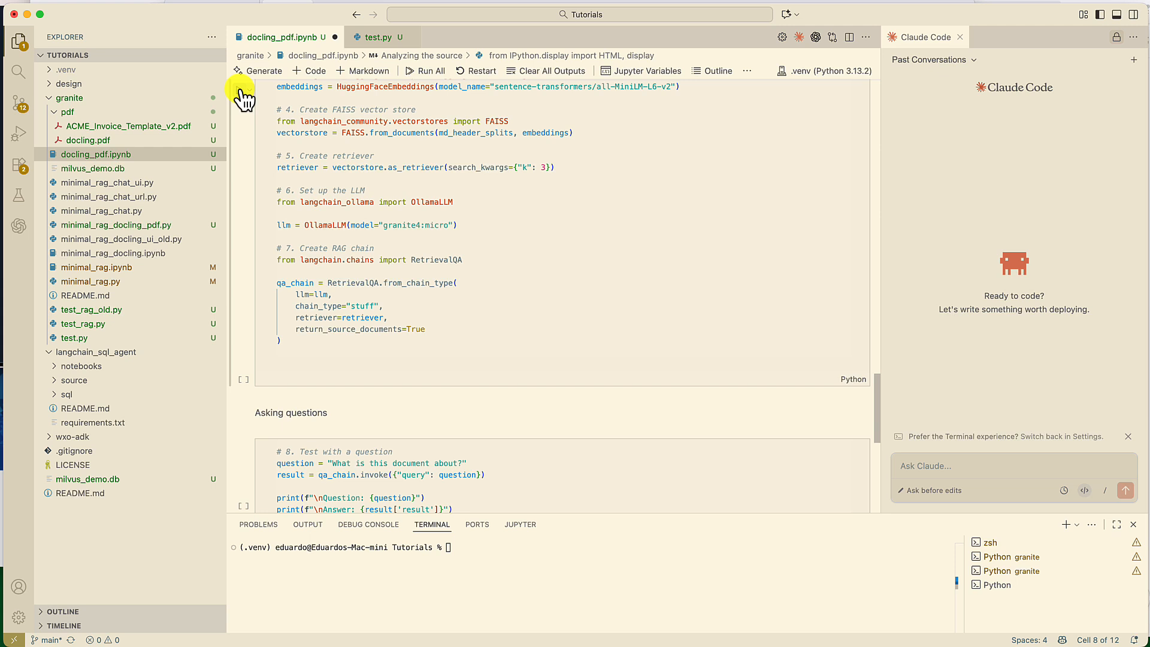
pyautogui.moveTo(242, 96)
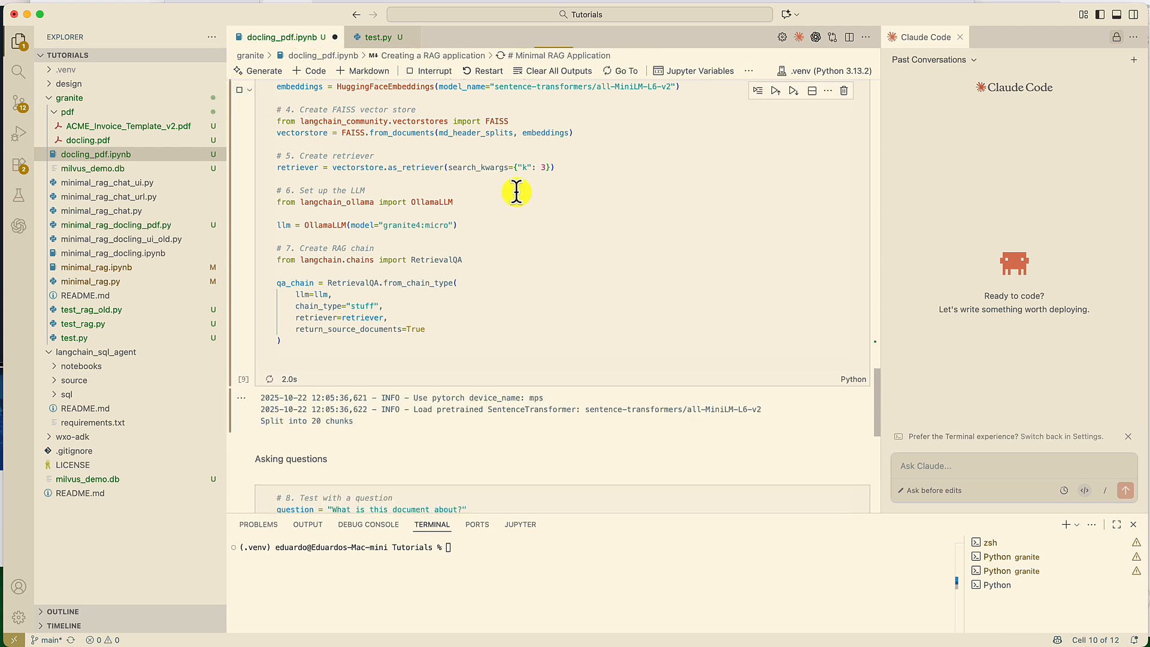
pyautogui.scroll(-3)
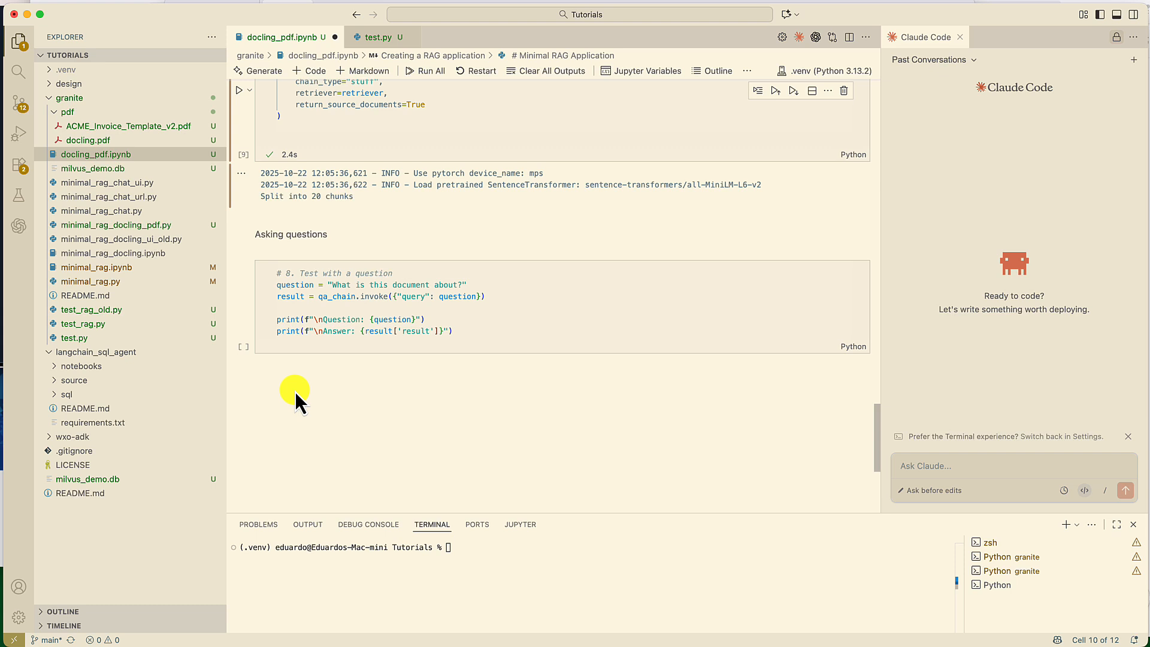
# Run the 'What is this document about?' test cell, answering that it describes Docling.
pyautogui.click(308, 301)
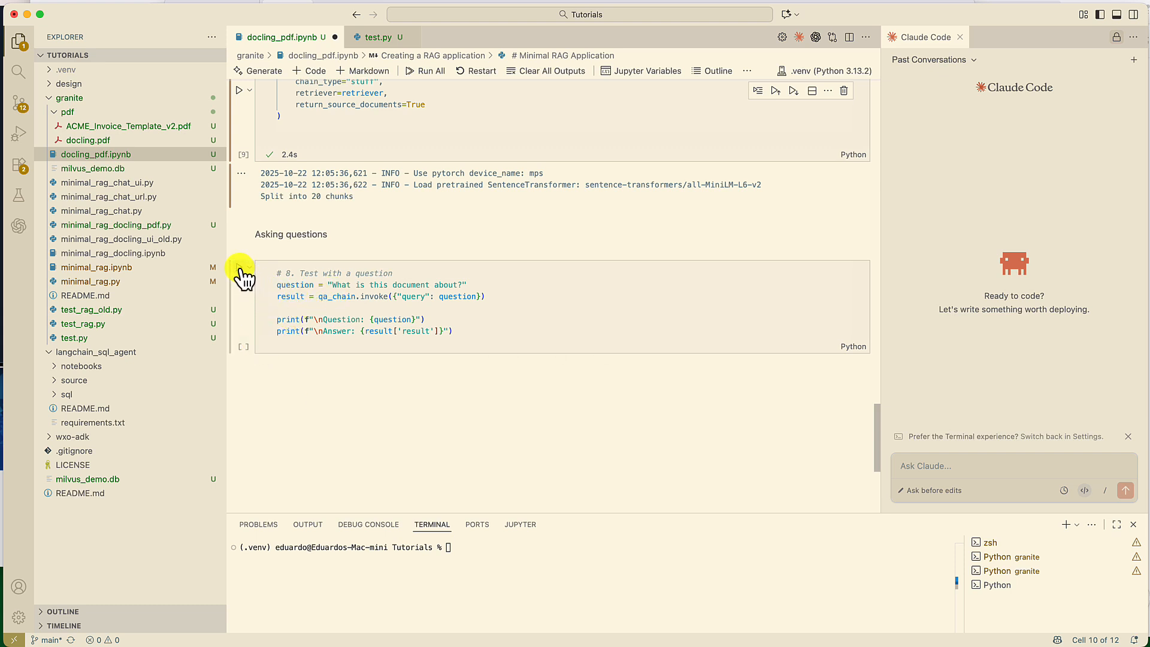
pyautogui.click(241, 277)
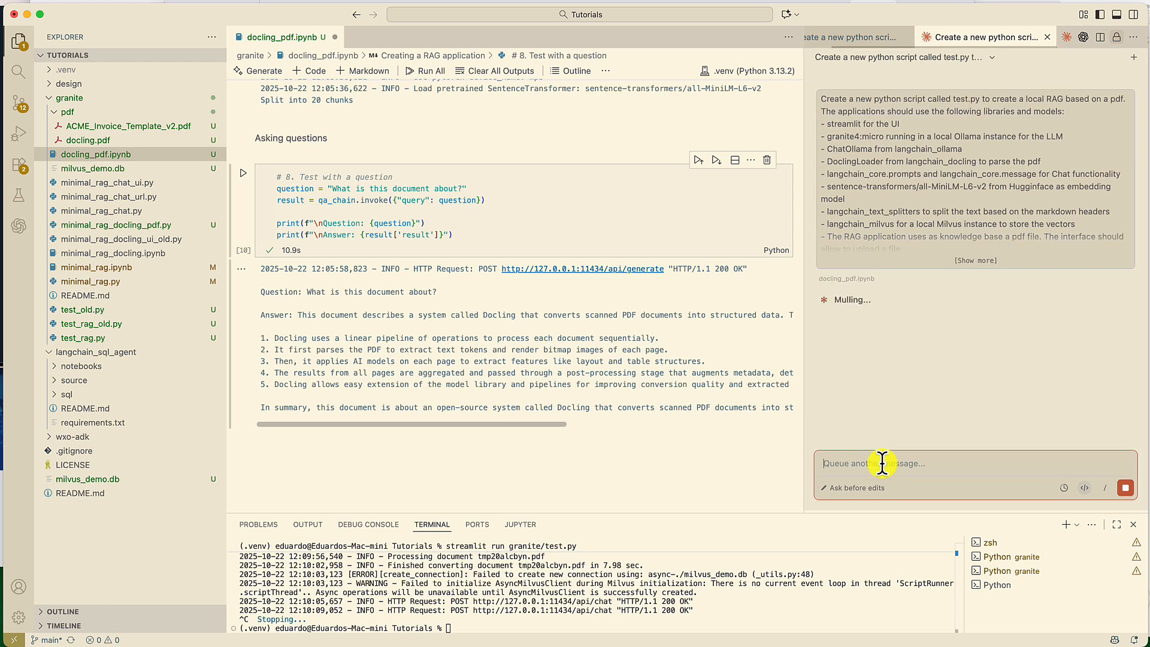
# Send the RAG app prompt to Claude Code and grant permission to write test.py.
pyautogui.click(975, 260)
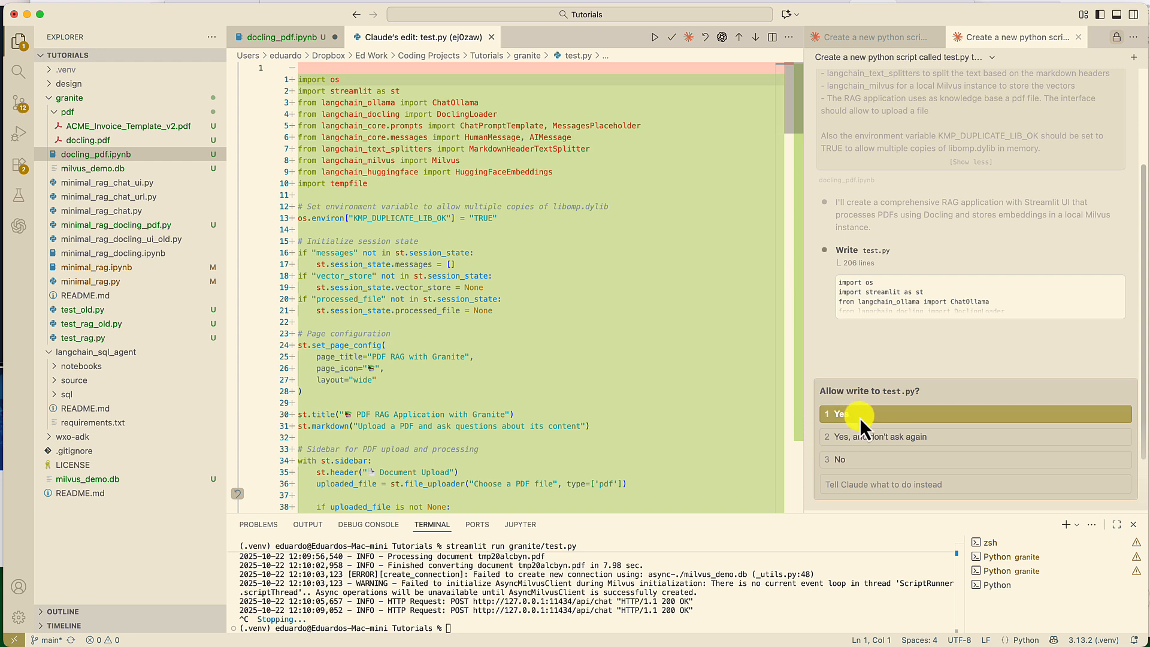
pyautogui.click(841, 413)
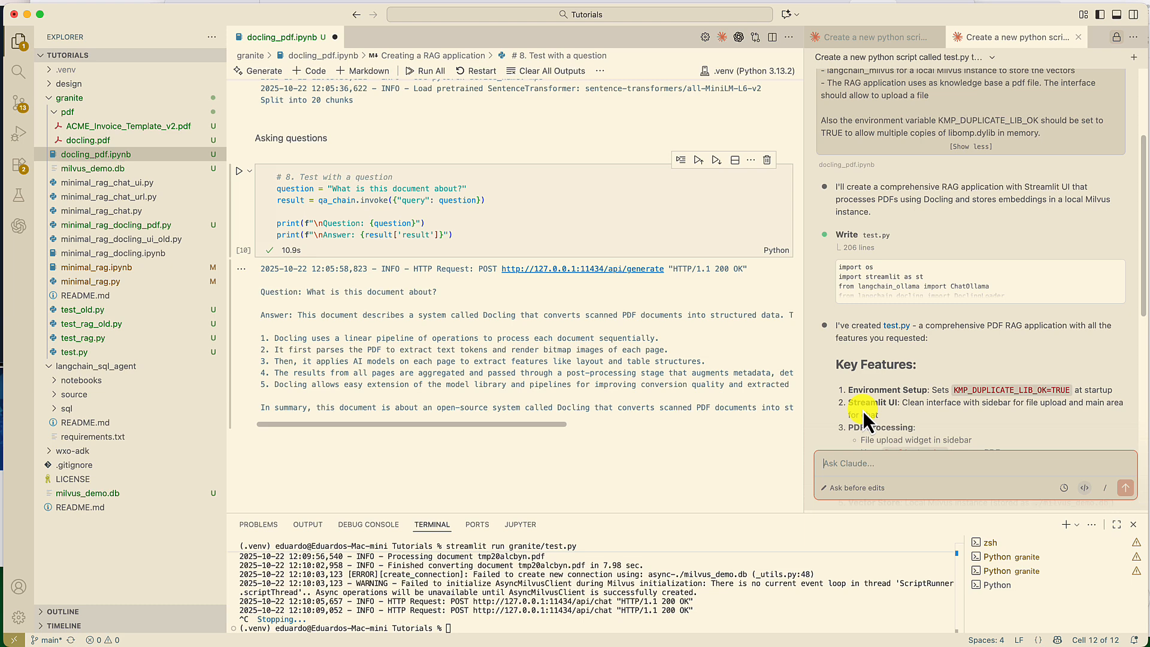
# Run 'streamlit run granite/test.py' so the app opens at localhost:8501.
pyautogui.scroll(-3)
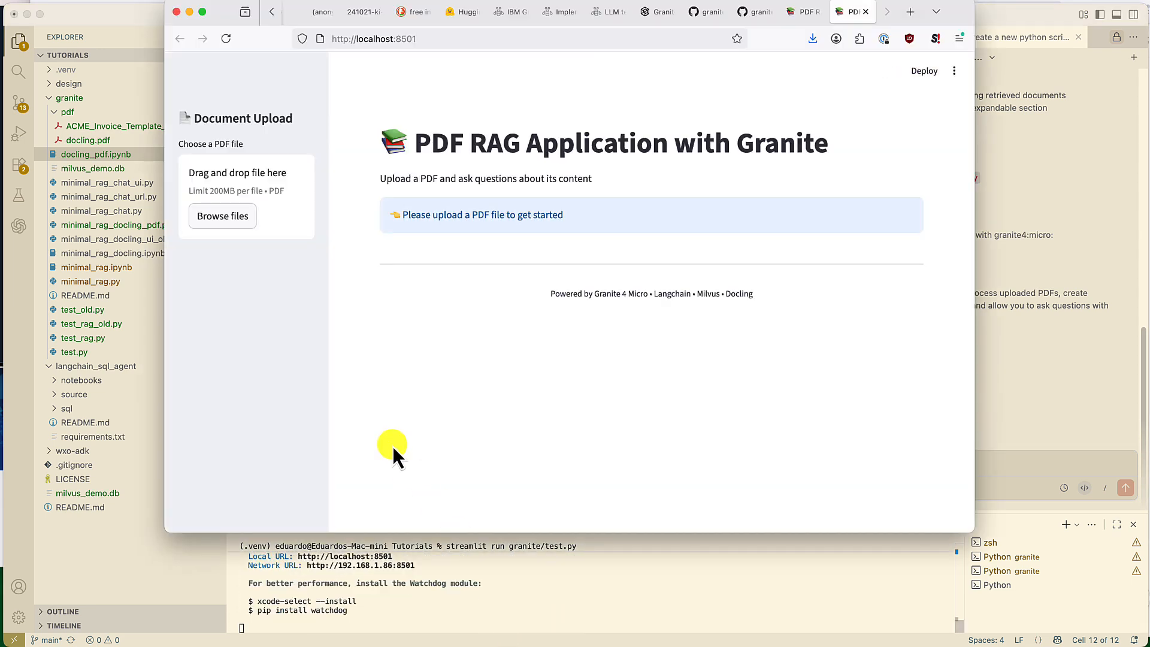
# Upload docling.pdf and ask 'What is docling?' and 'Can Docling do OCR?'.
pyautogui.click(222, 216)
pyautogui.write('What is do')
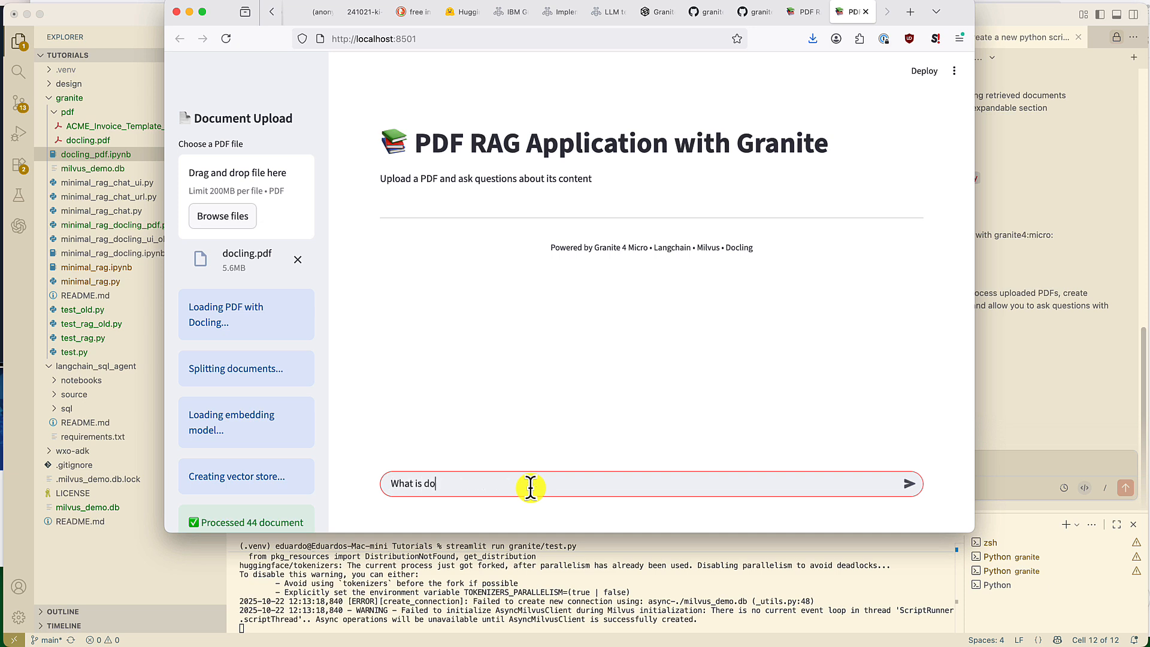
pyautogui.click(911, 483)
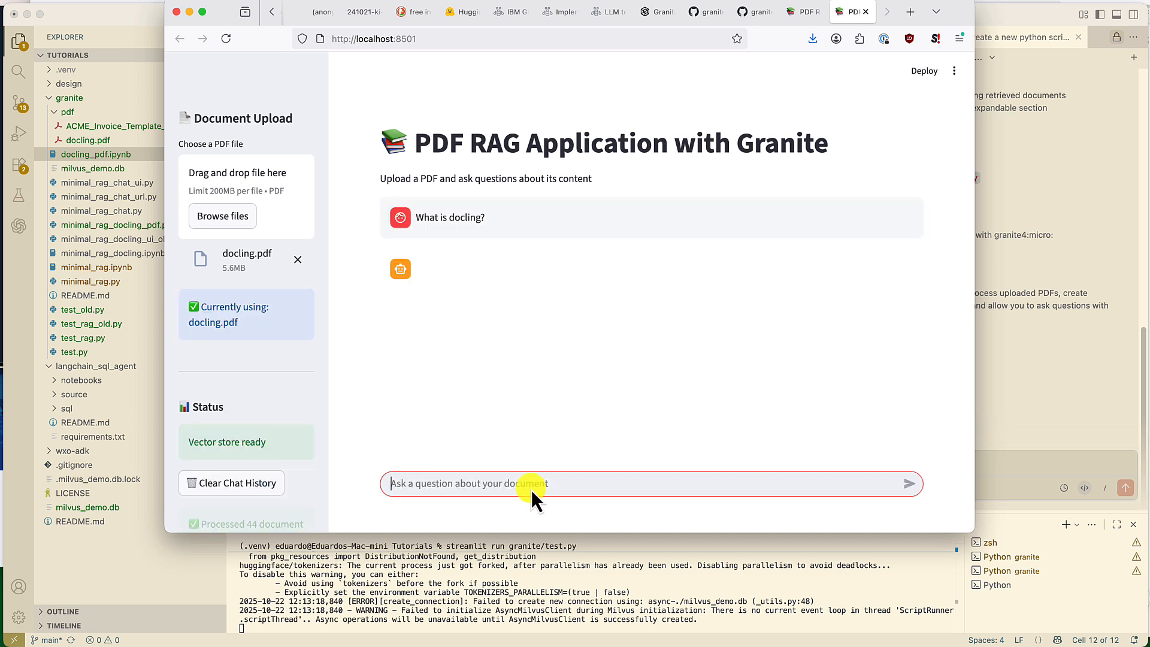
pyautogui.click(909, 483)
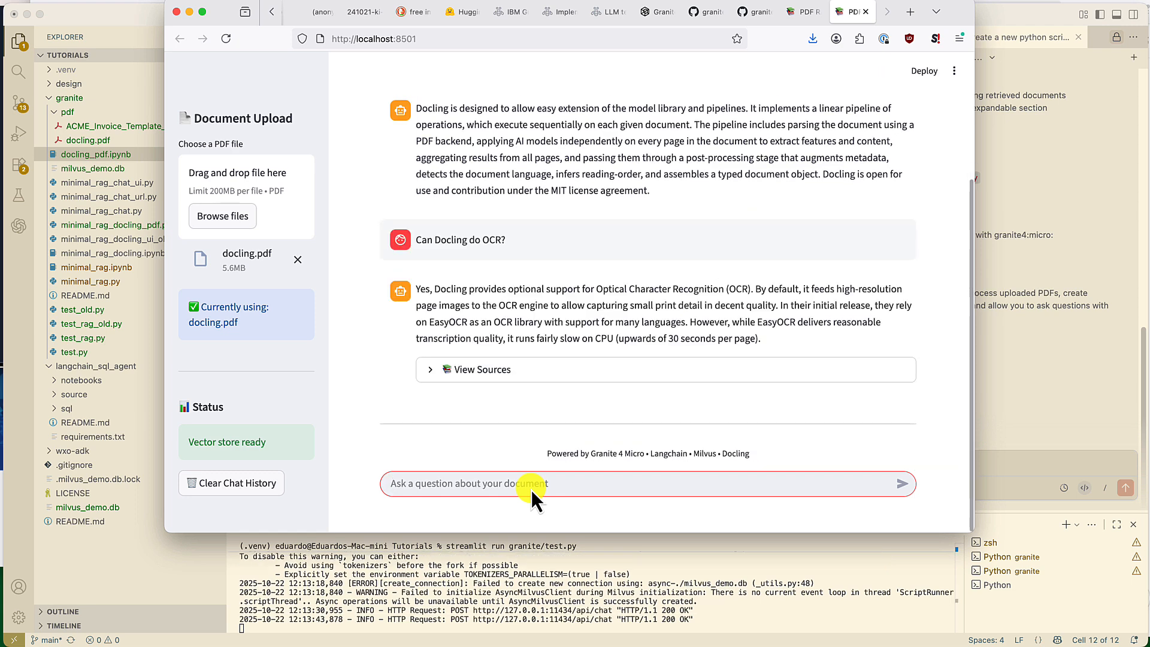
pyautogui.click(470, 483)
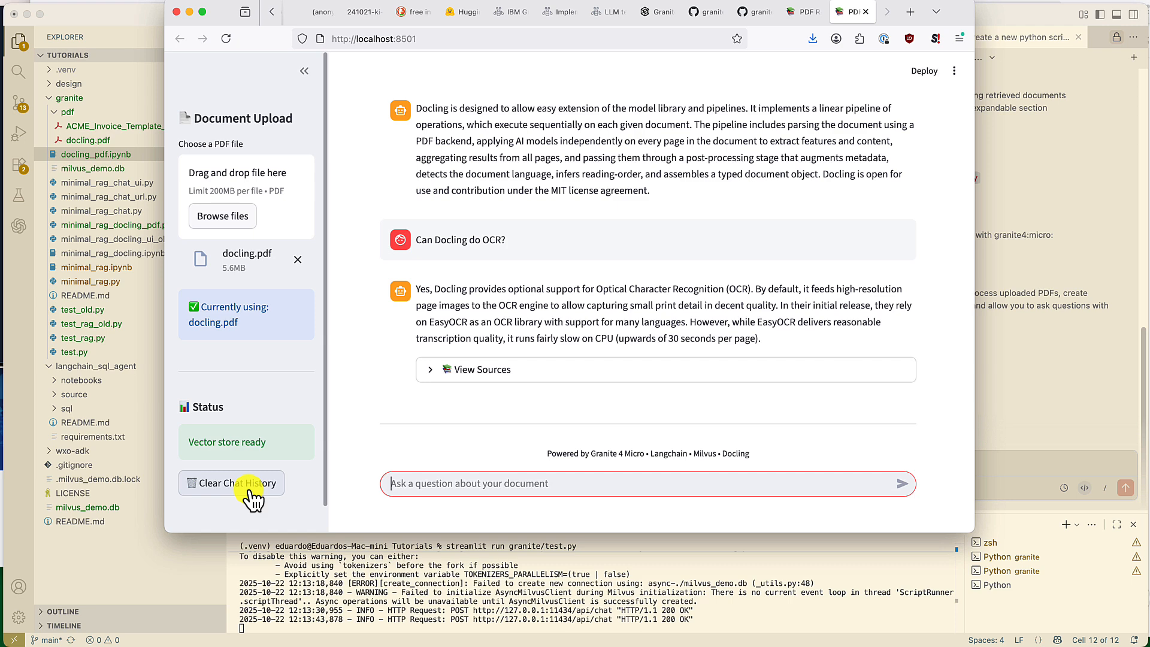
# Clear the chat history and upload ACME_Invoice_Template_v2.pdf instead.
pyautogui.click(231, 483)
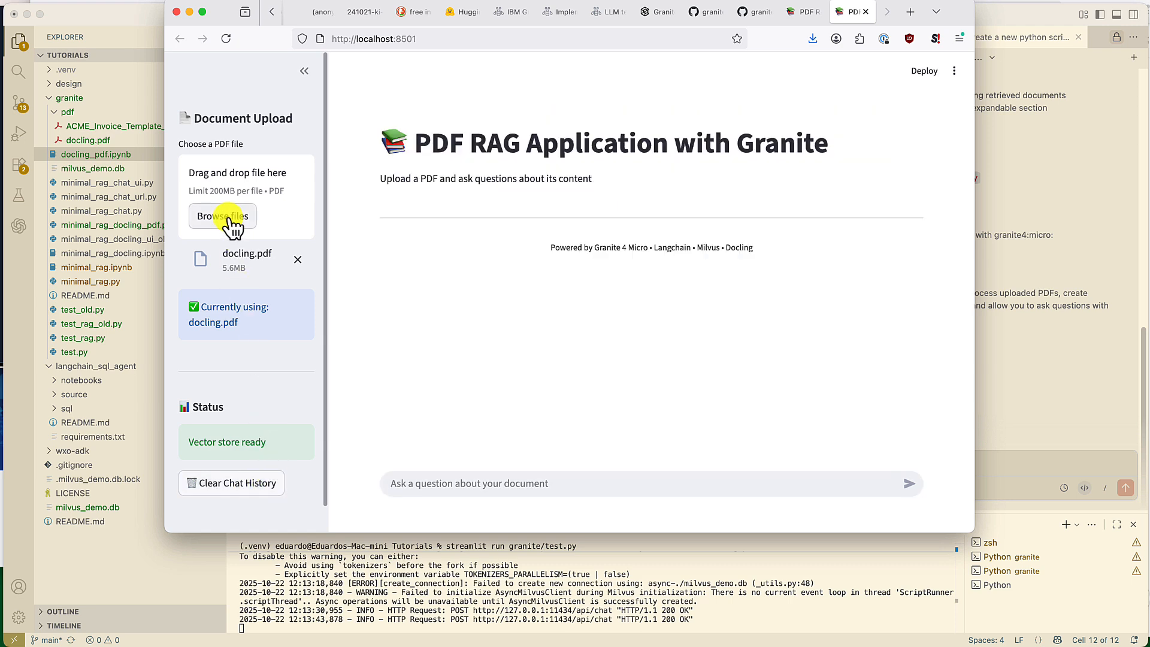
pyautogui.click(223, 216)
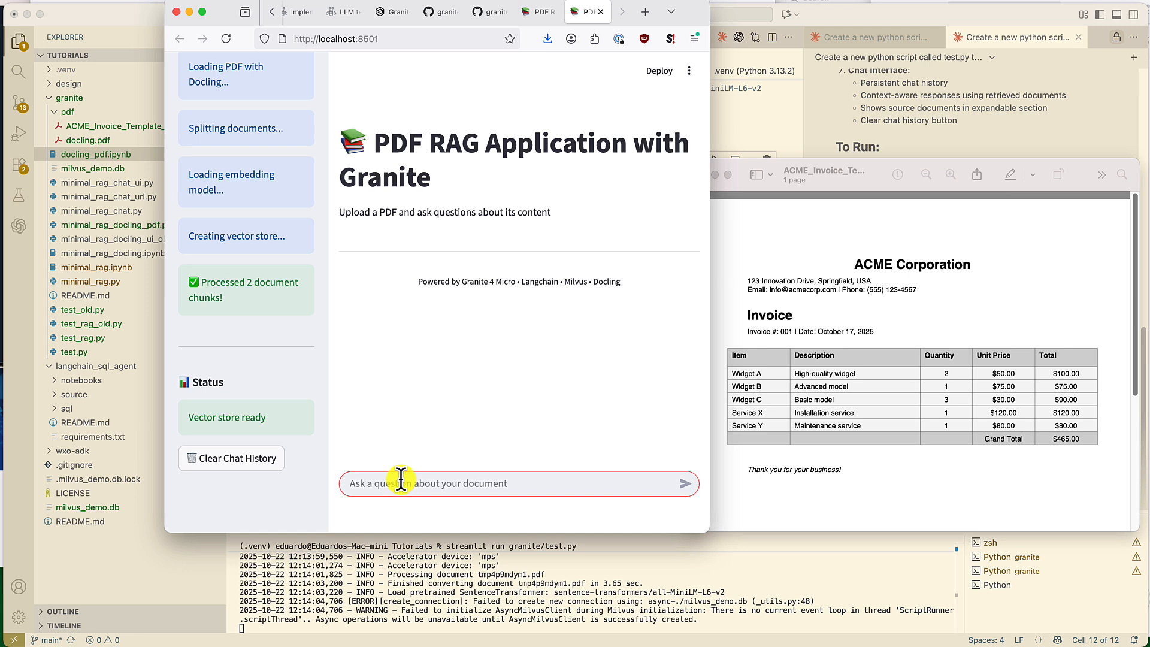
# Ask how many items are in the invoice and what the most expensive item in the list is.
pyautogui.write('How many items are')
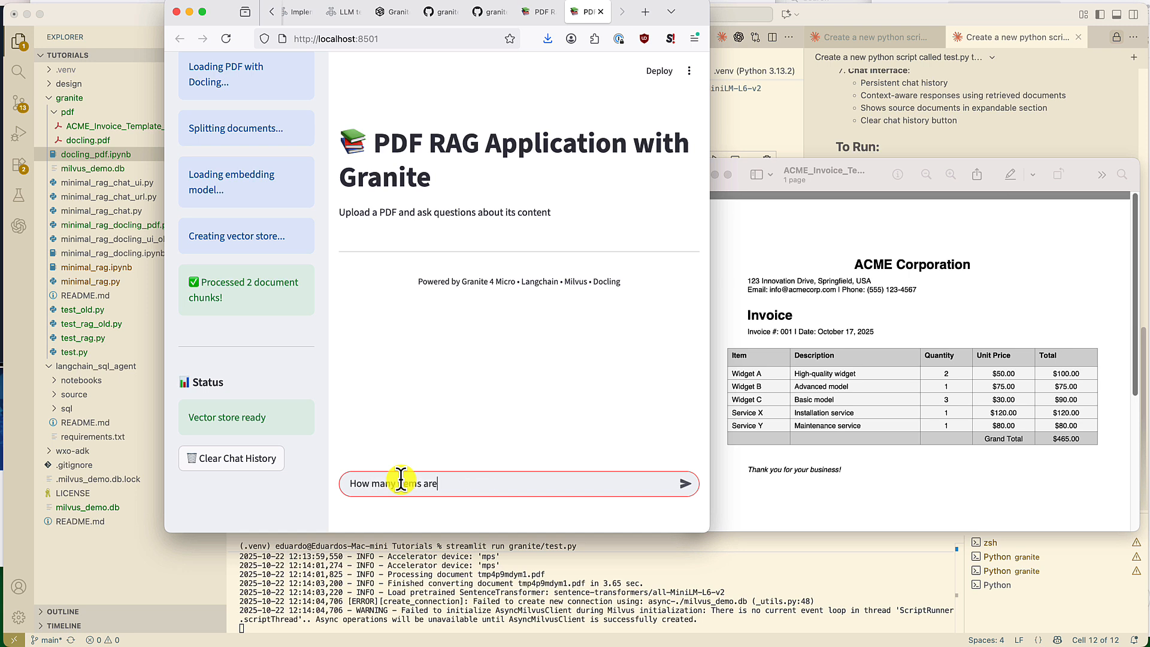
pyautogui.write('in this invoi')
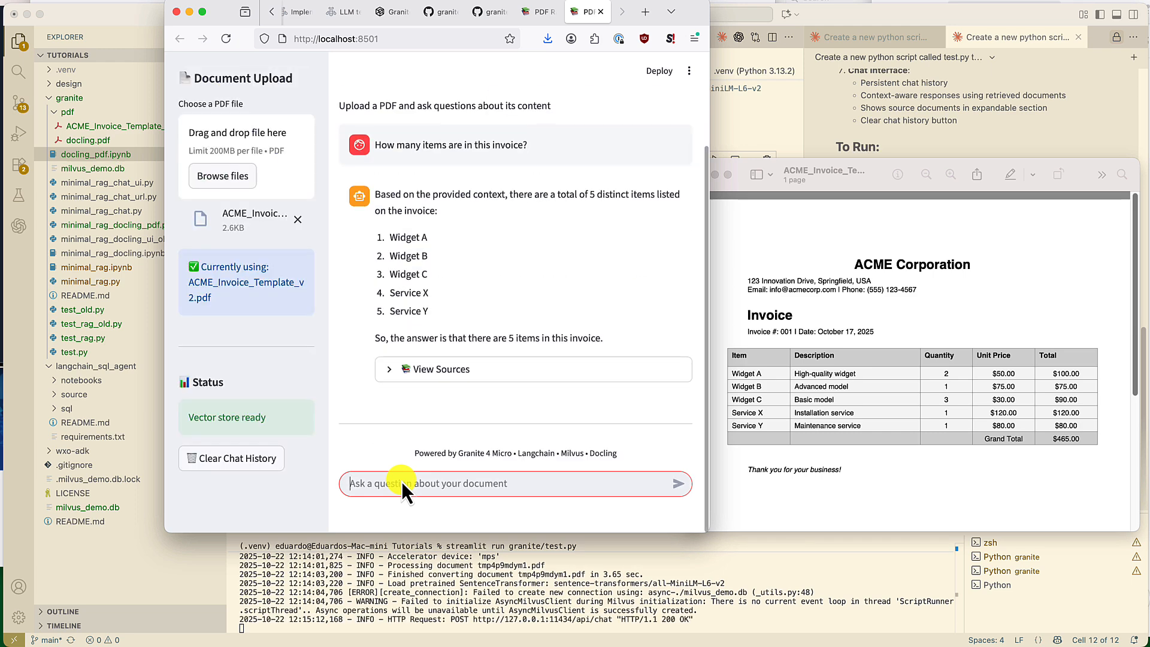
pyautogui.write('Wha')
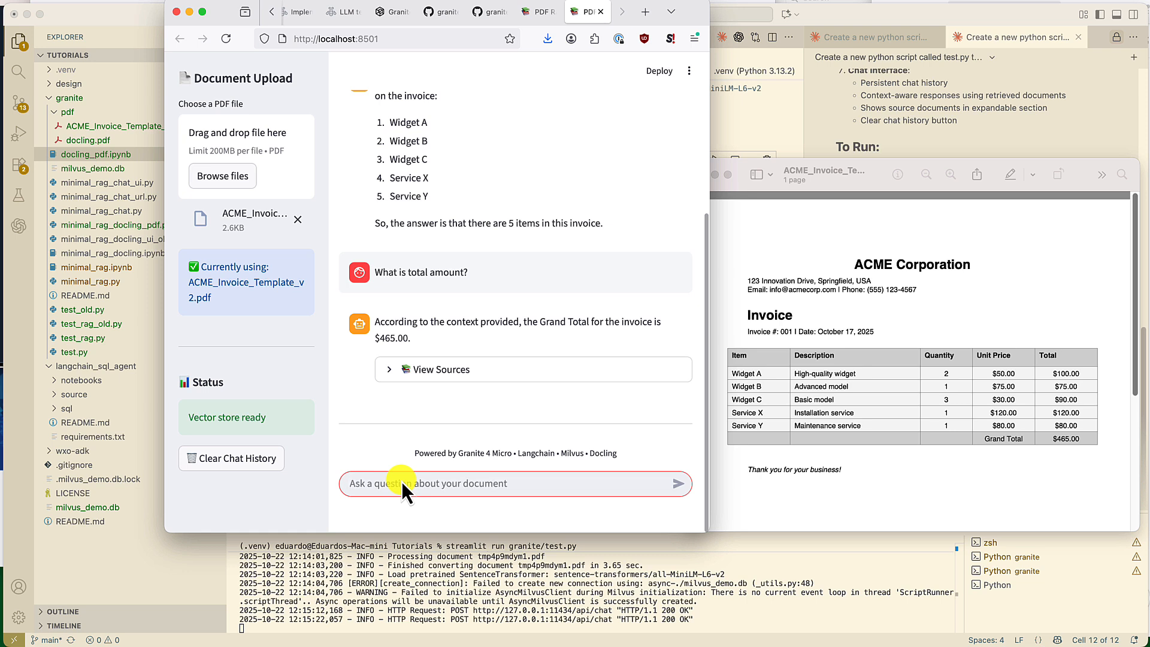
pyautogui.write('What is the most expen')
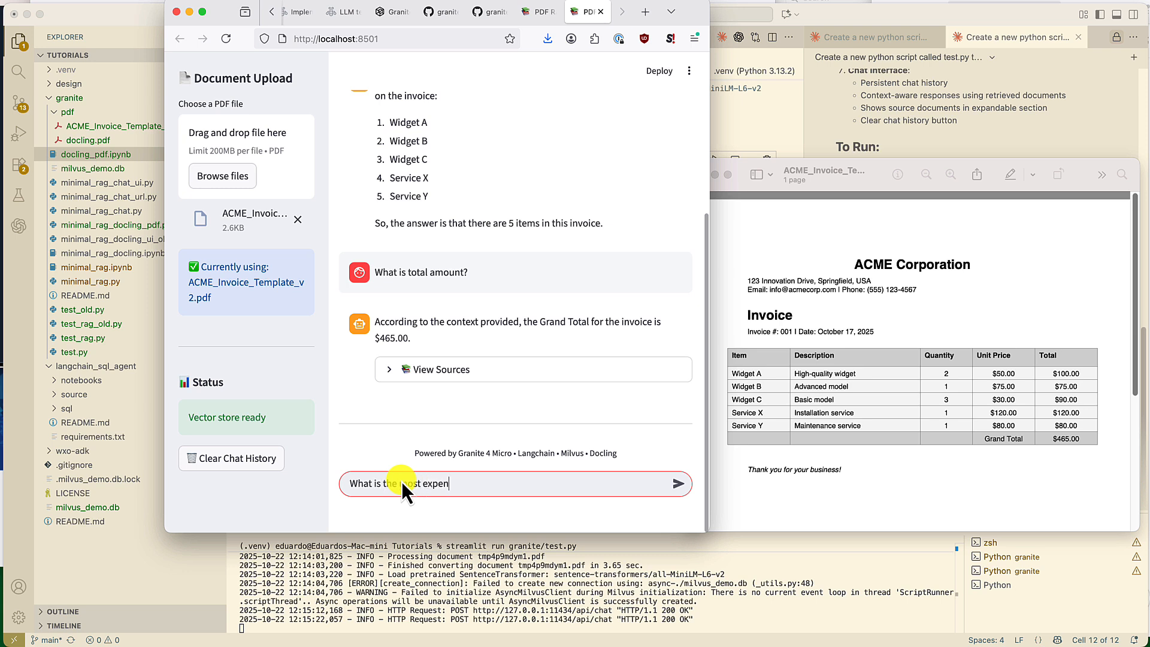
pyautogui.write('sive')
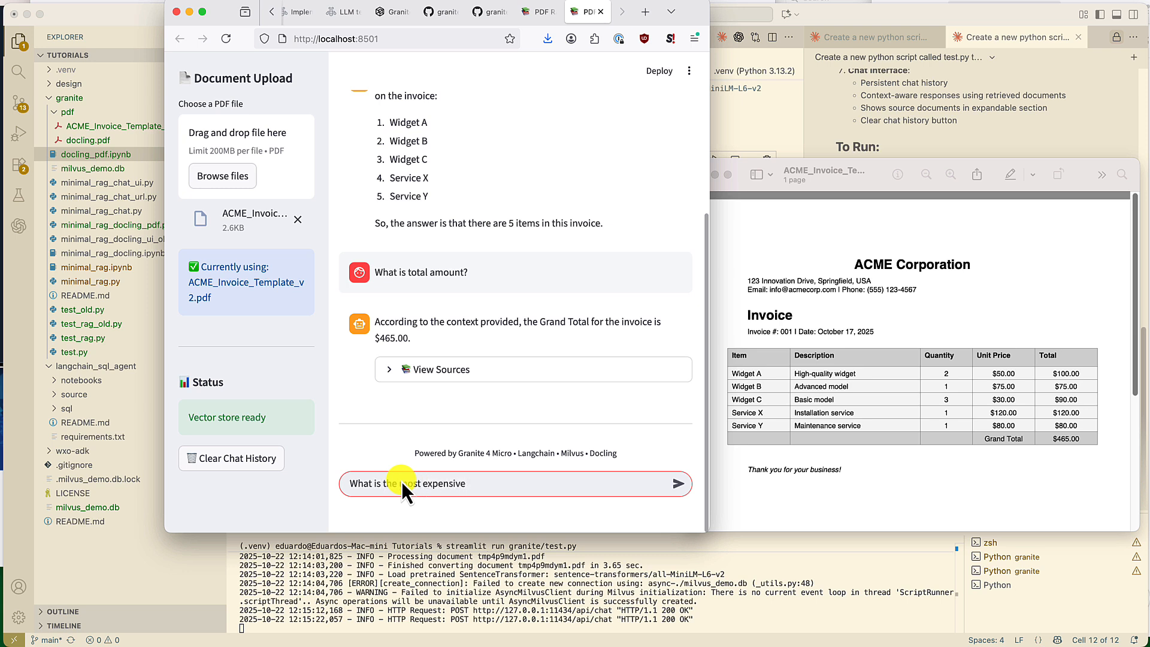
pyautogui.write('item in the list')
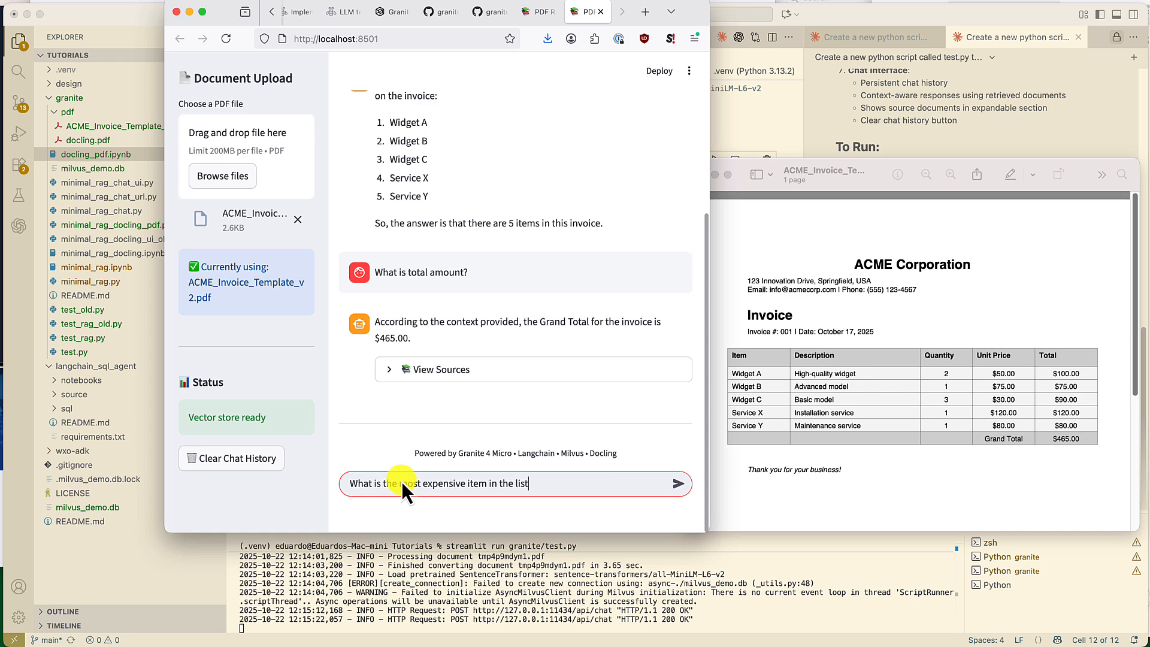